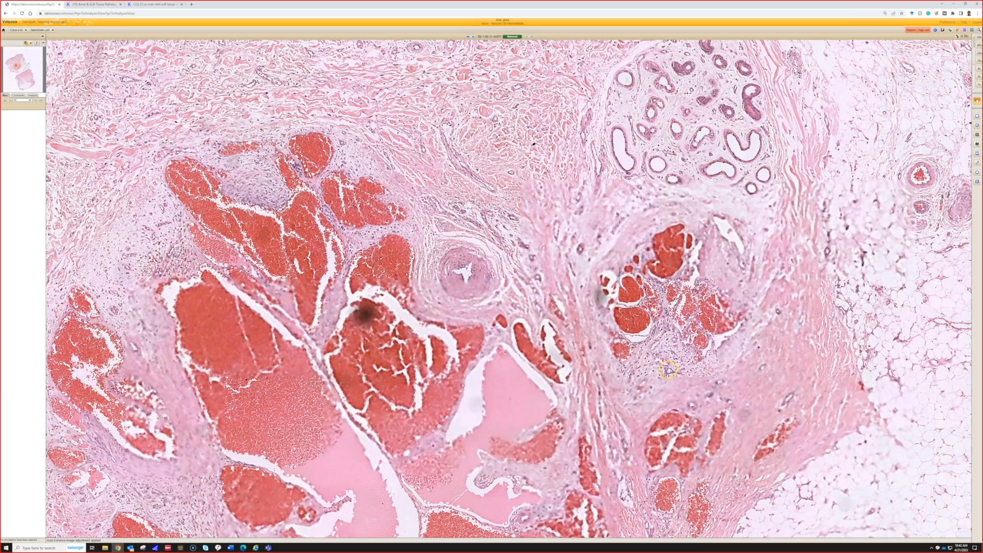
Pan the slide onto the large blood-filled vascular channels within the fibrous stroma.
drag(668, 369, 577, 410)
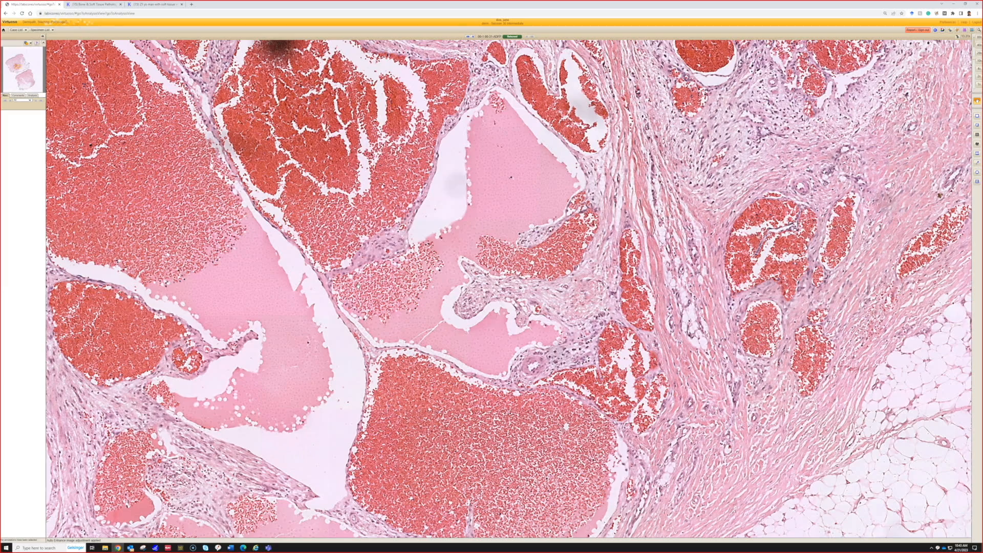
mouse_move(269, 301)
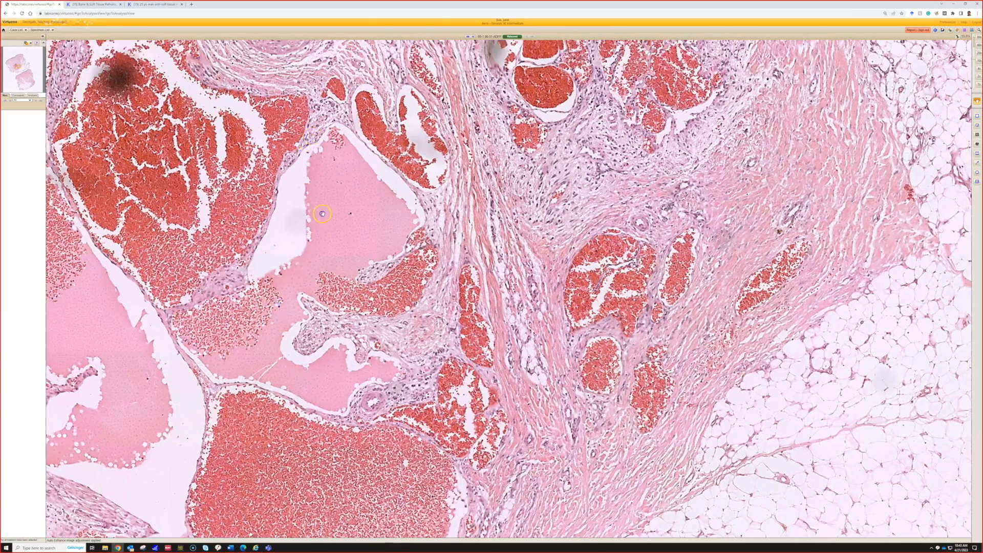
Pan toward the eccrine coils to view them above the dilated vessels and fat.
drag(323, 213, 505, 287)
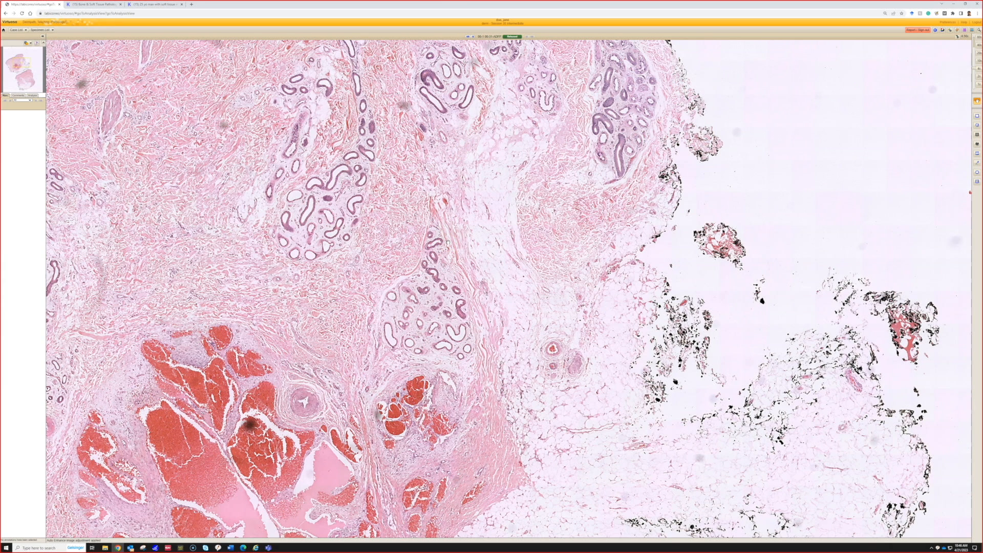
click(379, 216)
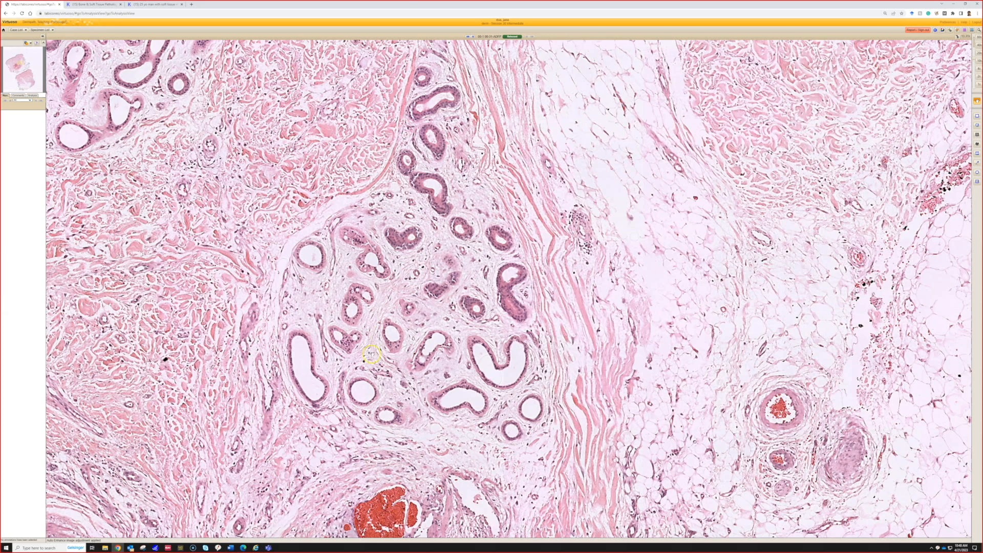
mouse_move(444, 399)
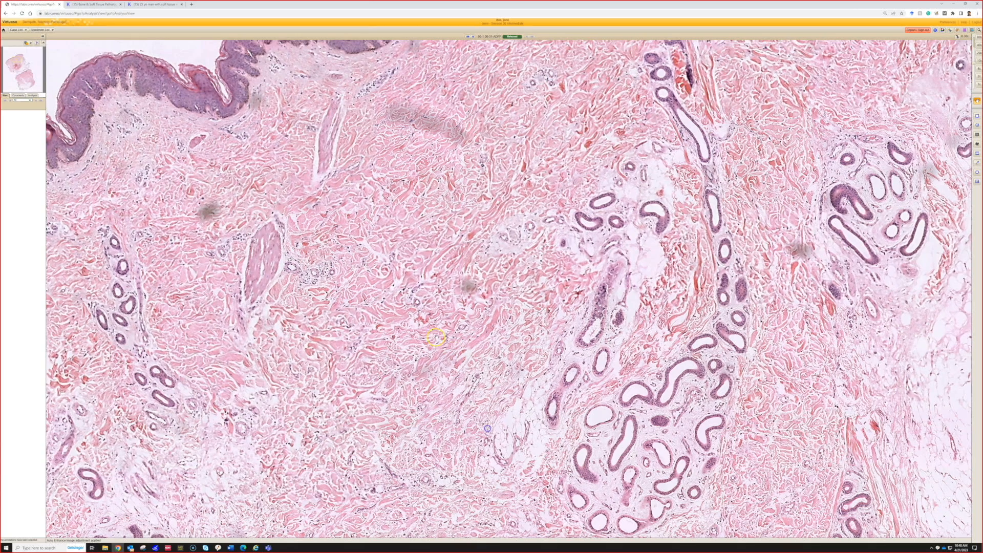
mouse_move(406, 206)
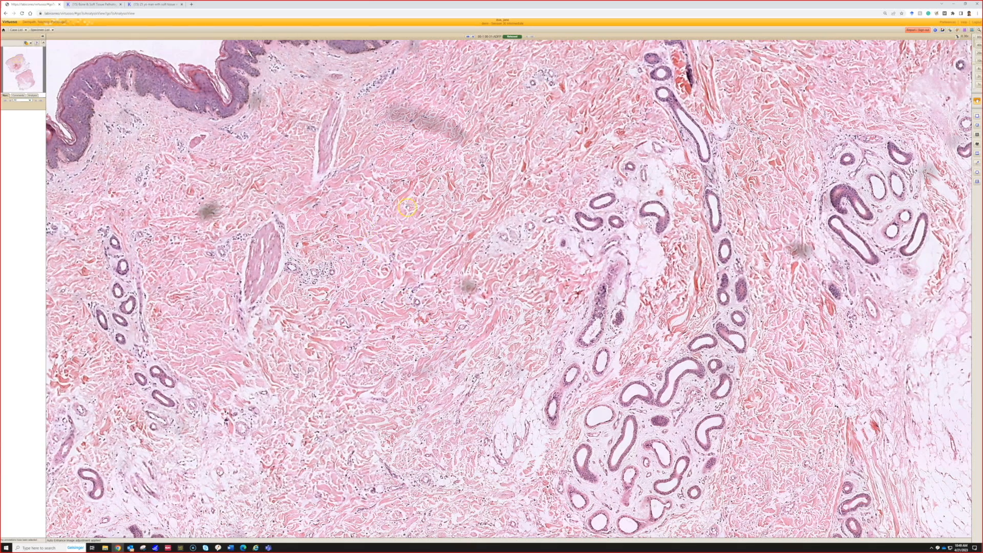